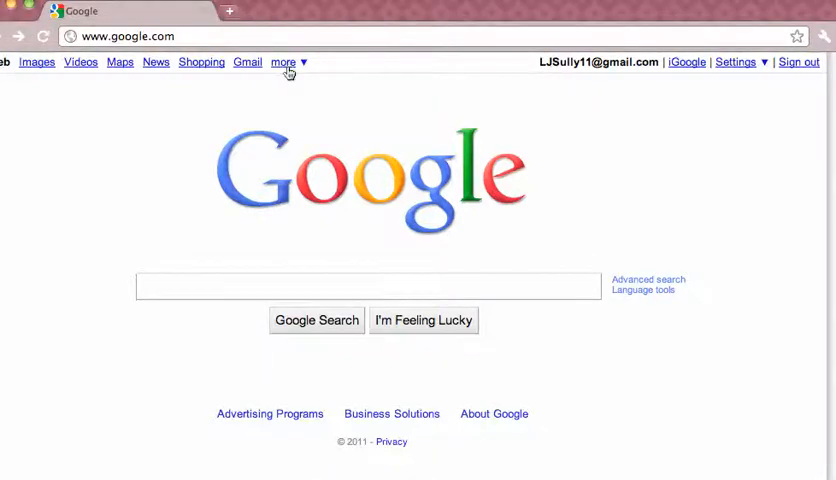
Step: Go from Google Search to Picasa Web Albums via 'more' > Photos and show the Settings dropdown
left_click(284, 62)
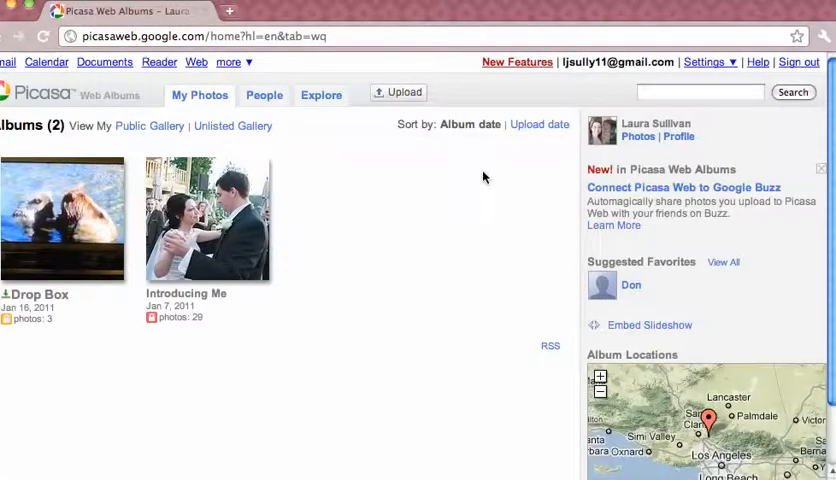
mouse_move(718, 62)
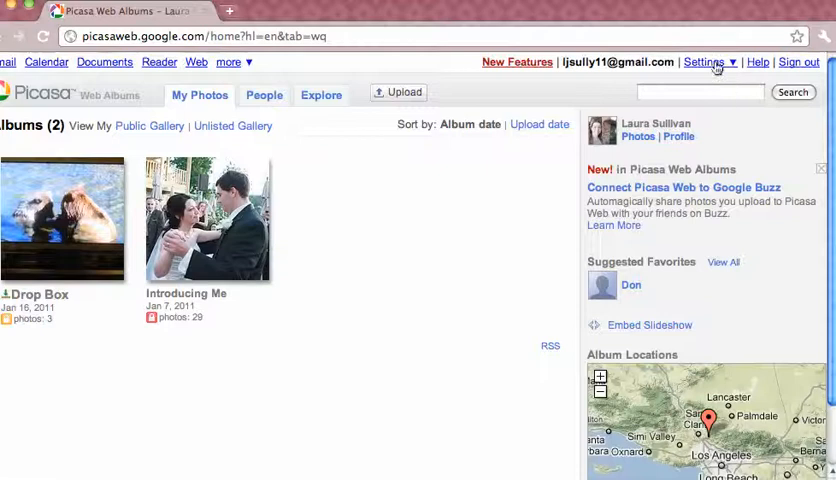
left_click(705, 62)
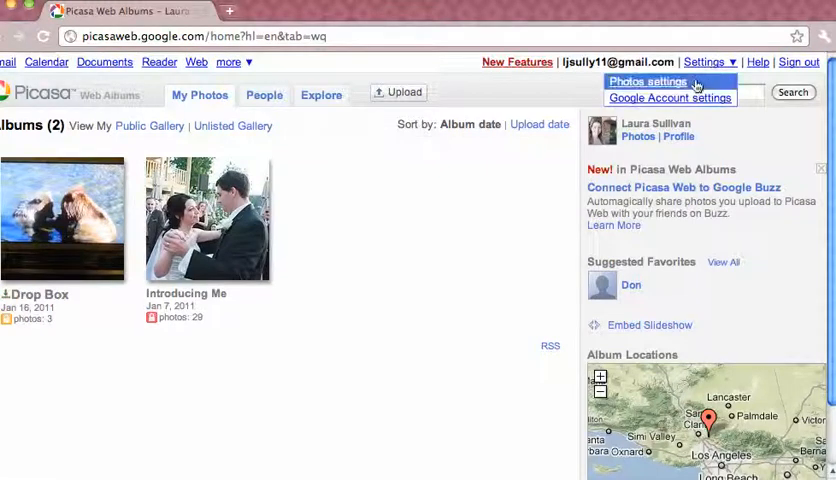
Step: Open Photos settings and scroll to the General tab's 'Upload photos by email' section
left_click(648, 82)
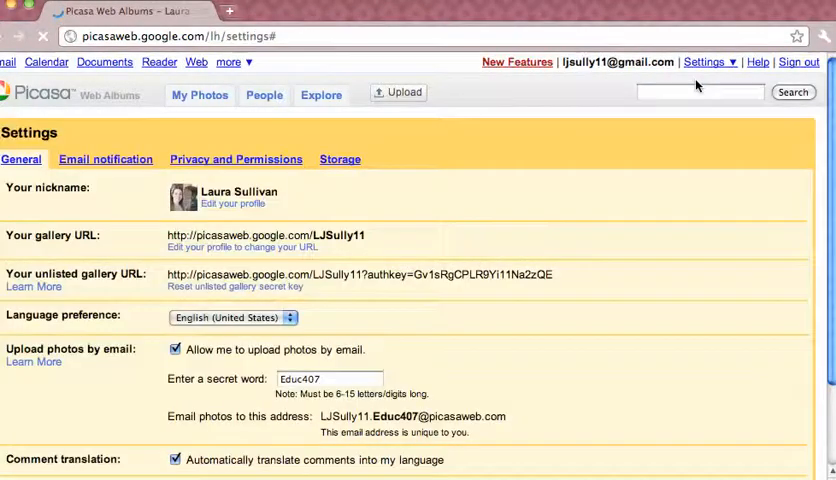
scroll("down", 3)
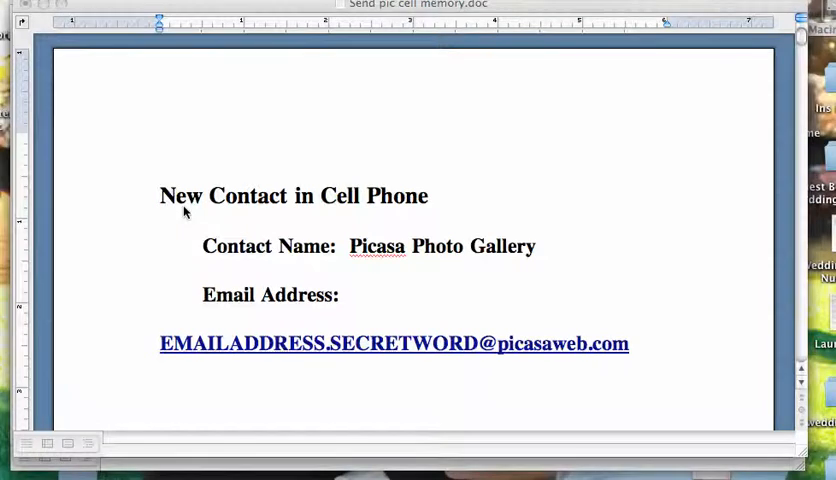
mouse_move(295, 263)
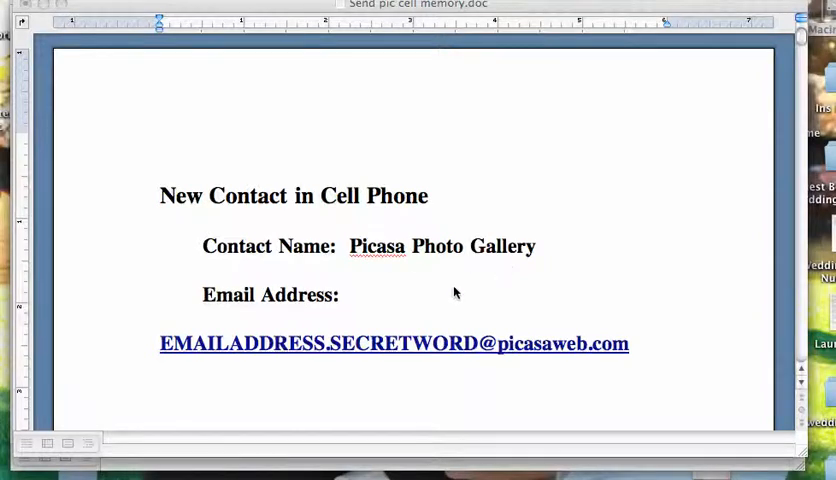
mouse_move(232, 344)
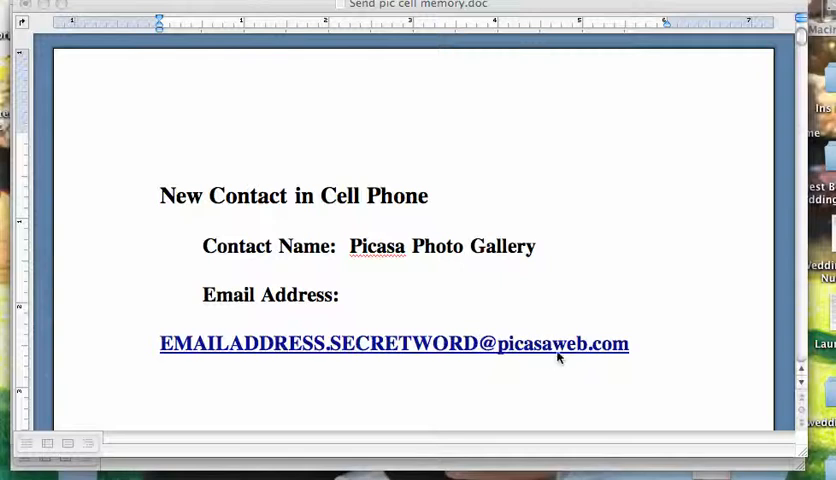
mouse_move(524, 190)
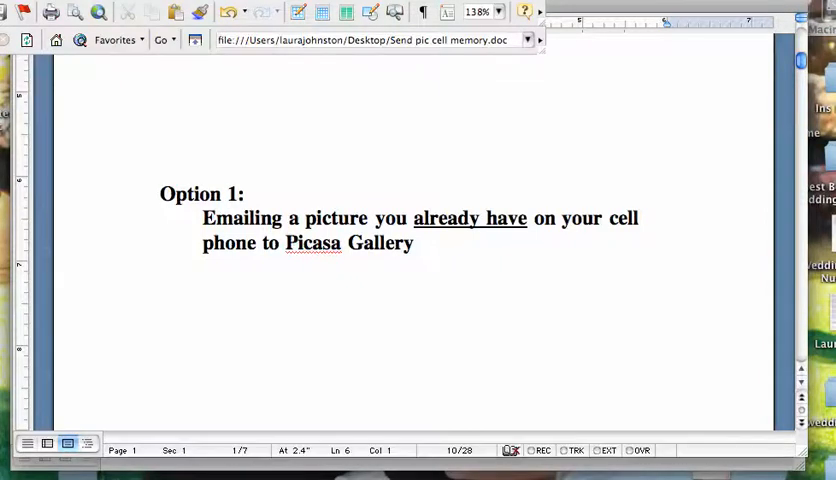
Step: Scroll through memo pages 1–6 showing BlackBerry photos emailed to Picasa Photo Gallery
scroll("down", 3)
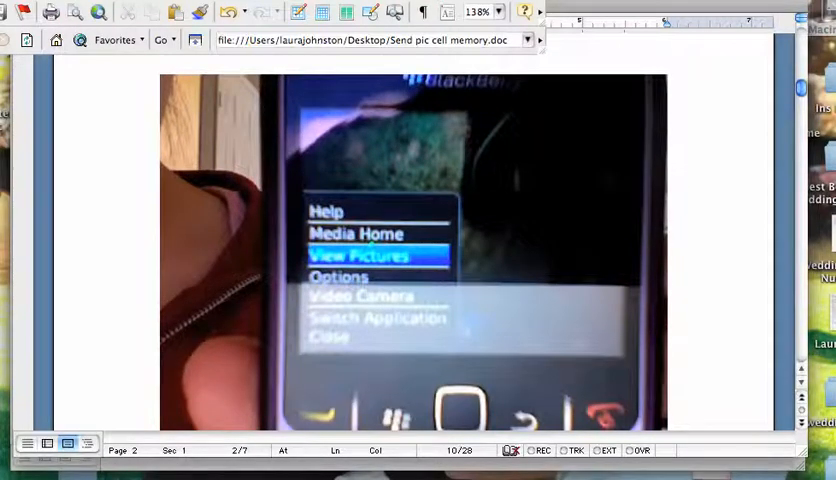
scroll("down", 3)
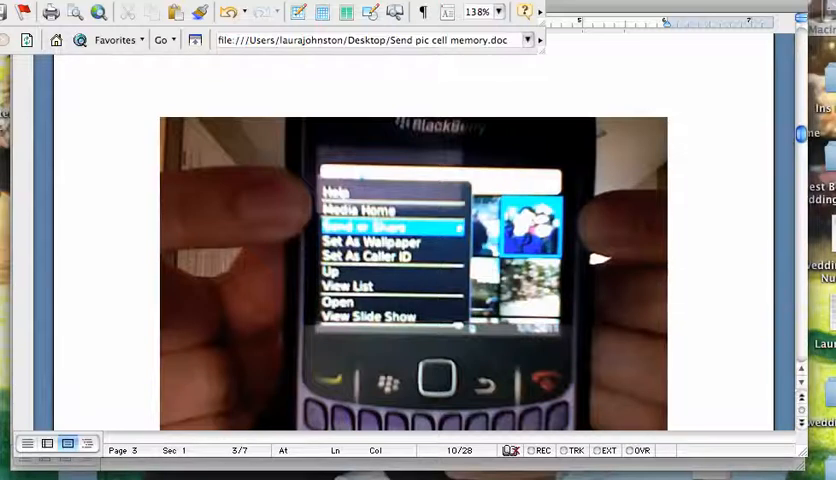
scroll("down", 3)
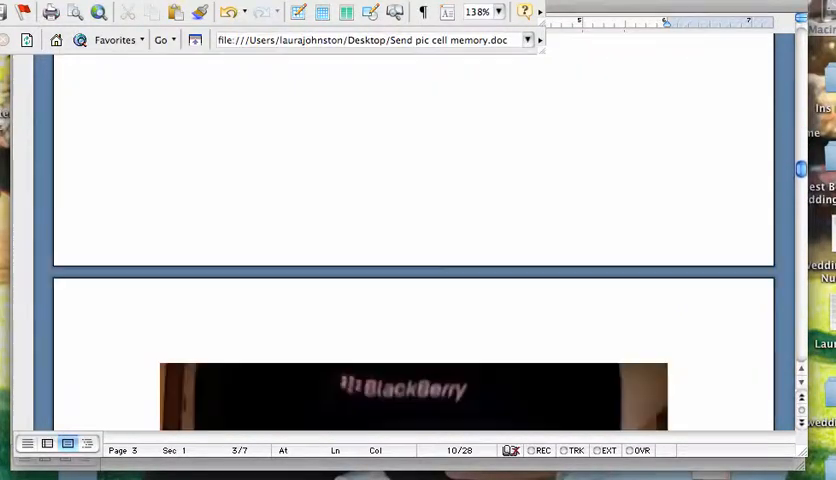
scroll("down", 3)
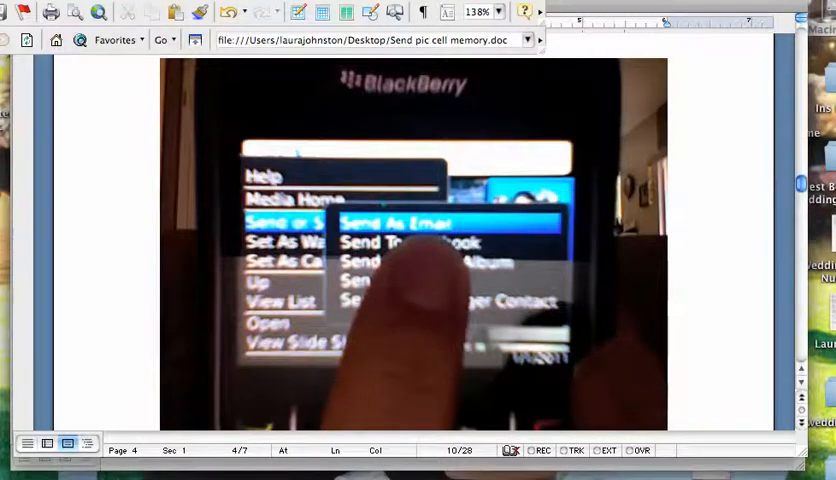
scroll("down", 3)
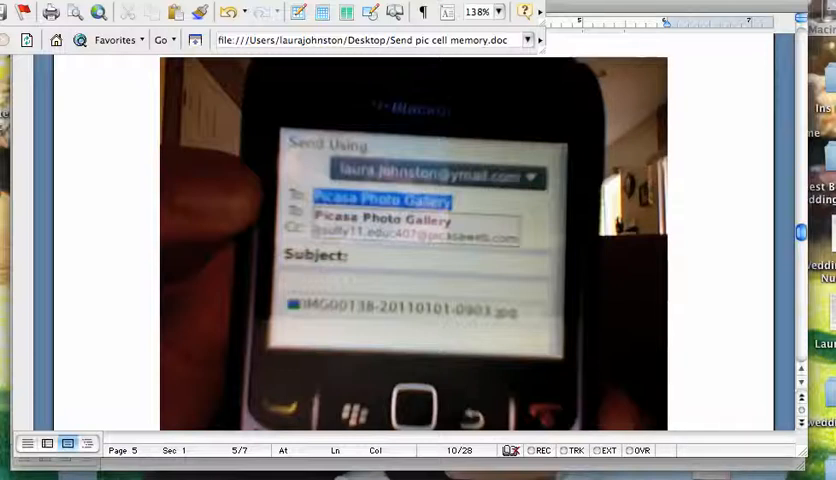
scroll("down", 3)
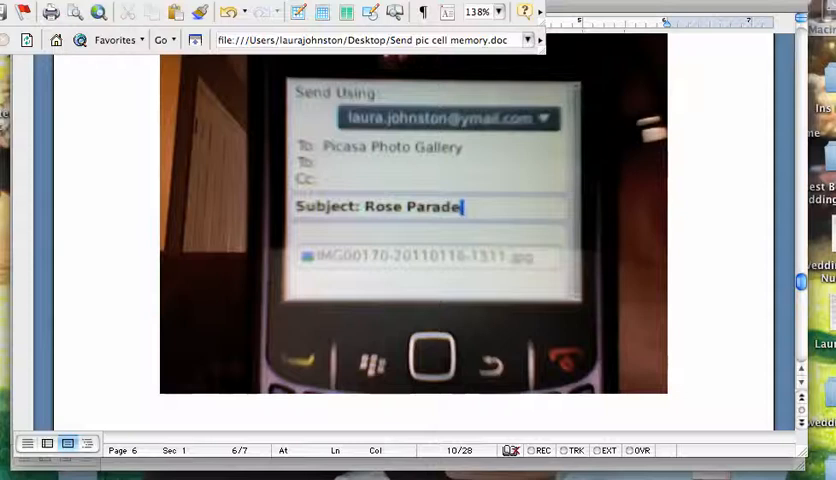
scroll("down", 3)
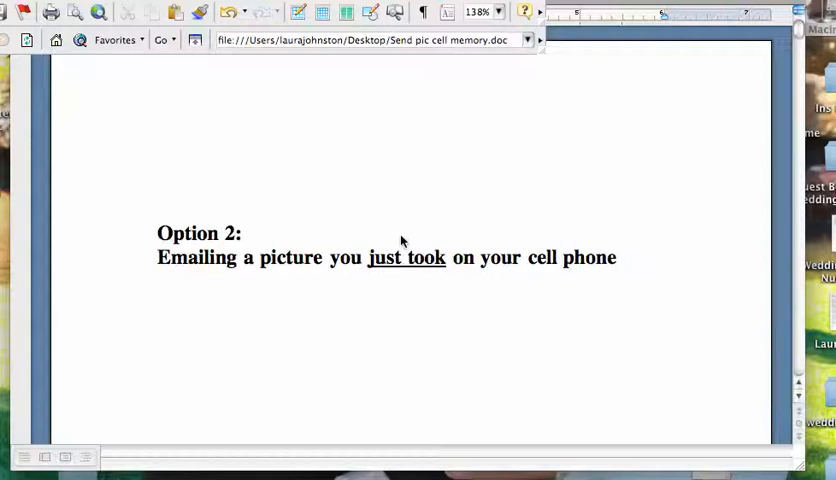
mouse_move(435, 284)
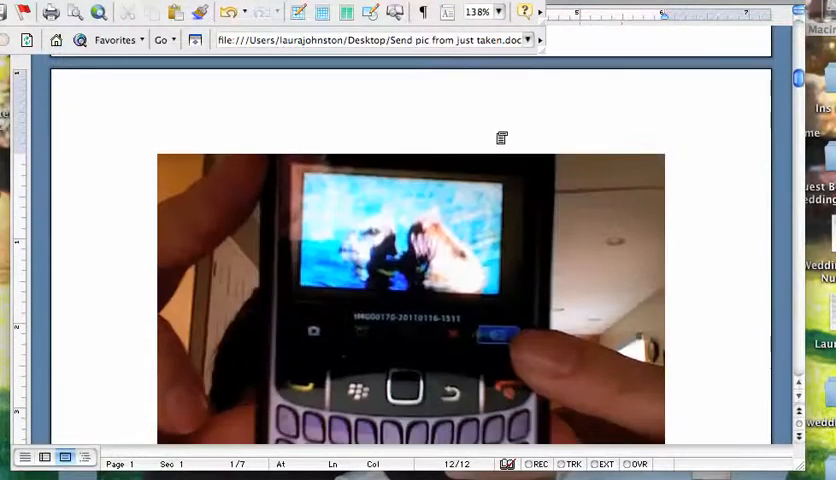
scroll("down", 3)
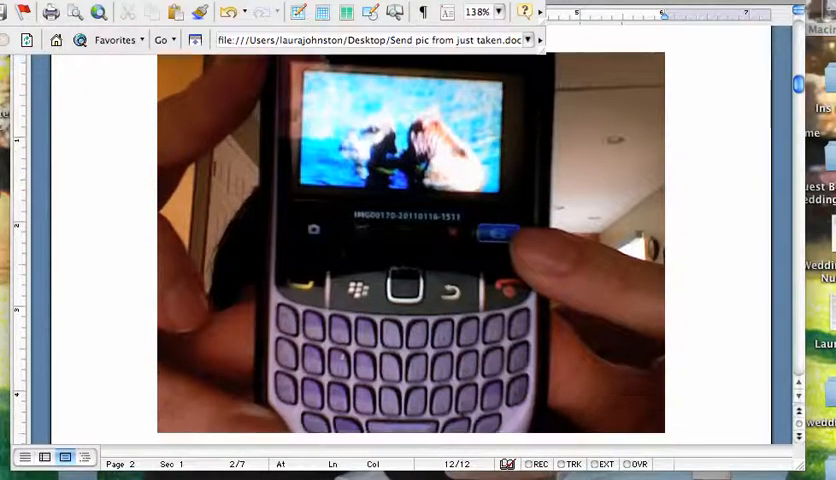
scroll("down", 3)
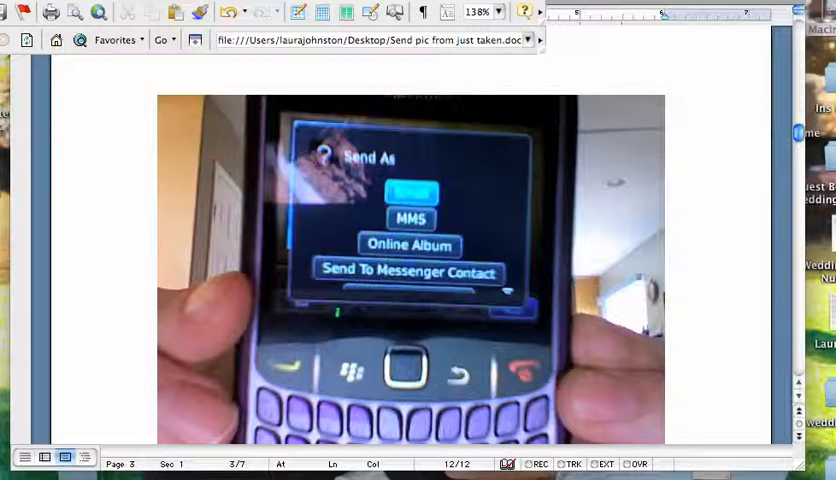
scroll("down", 3)
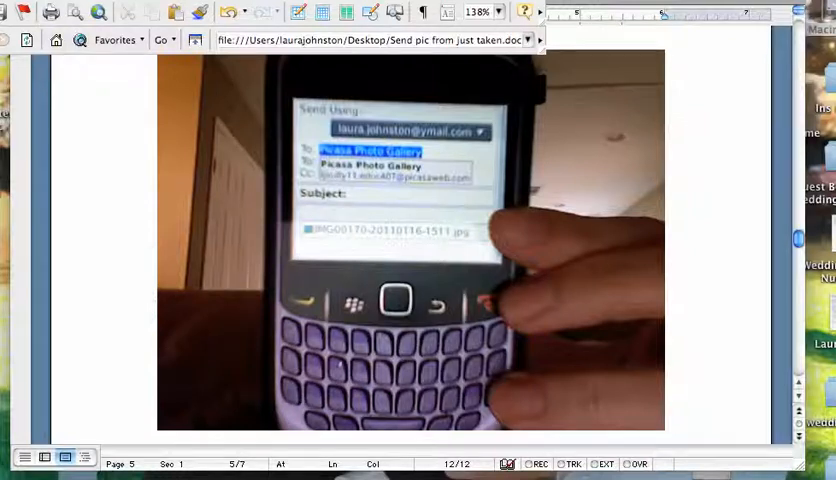
scroll("down", 3)
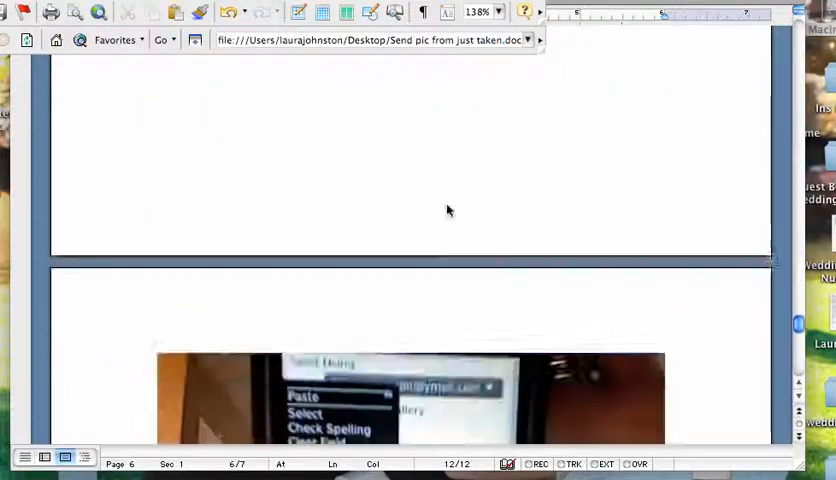
scroll("down", 3)
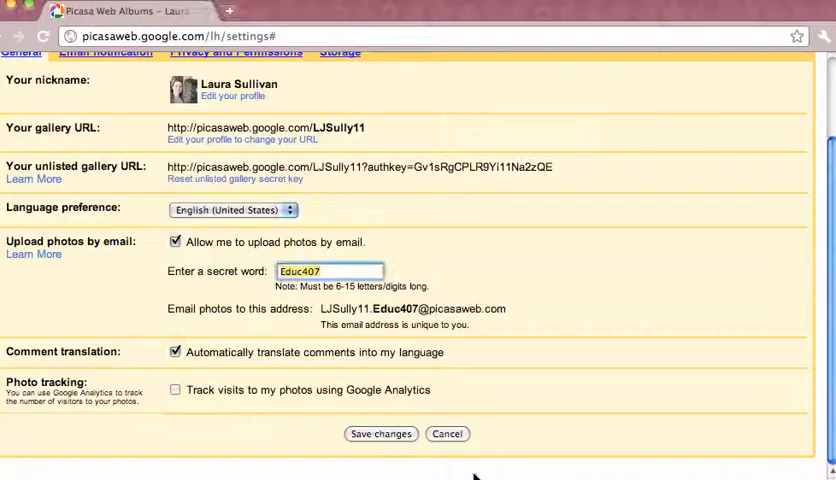
Step: Save the Educ407 email-upload settings, then open the Drop Box album from My Photos
left_click(380, 433)
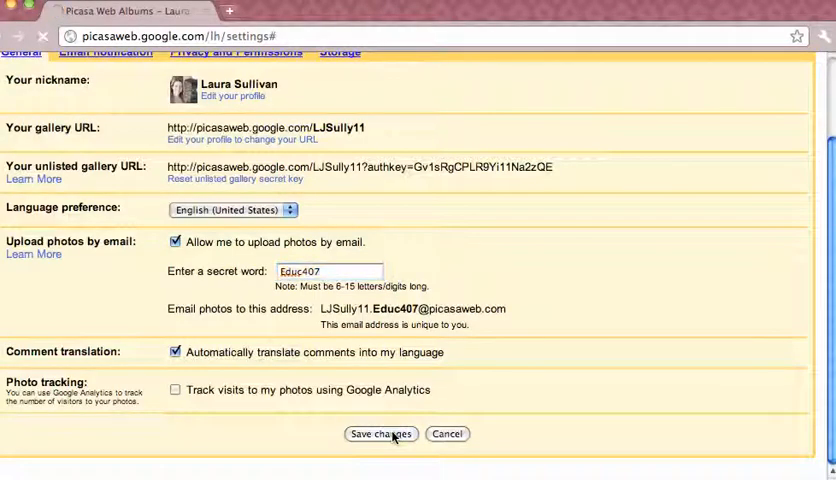
left_click(380, 433)
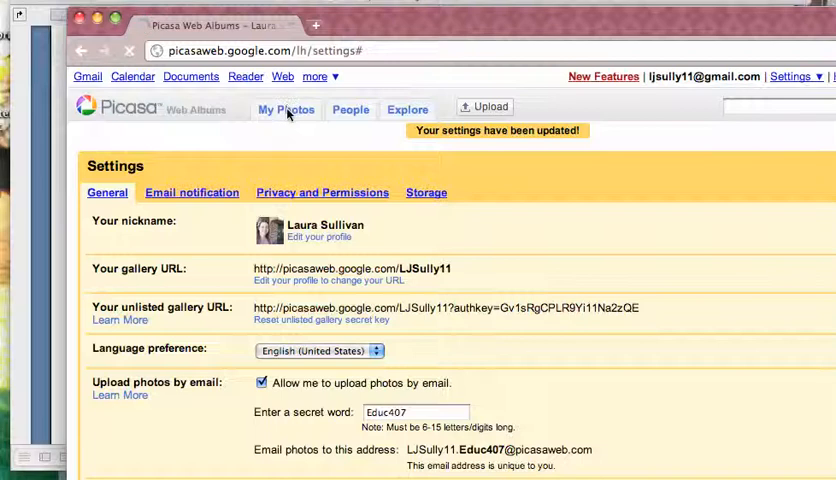
left_click(286, 109)
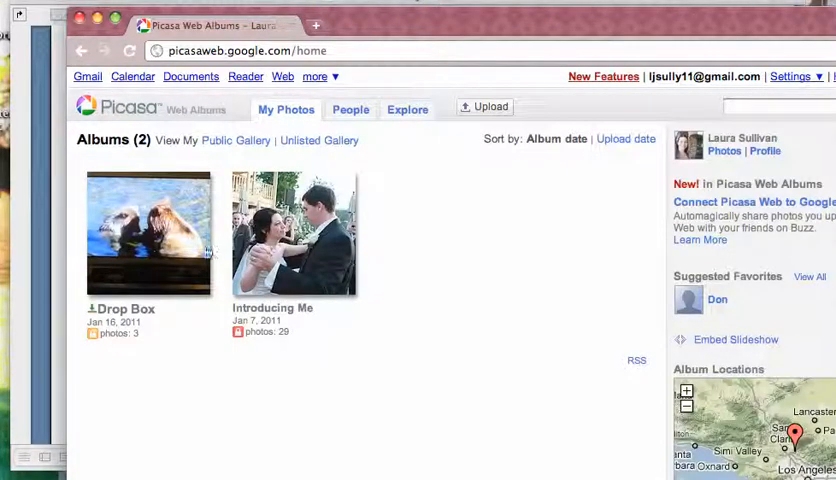
mouse_move(132, 237)
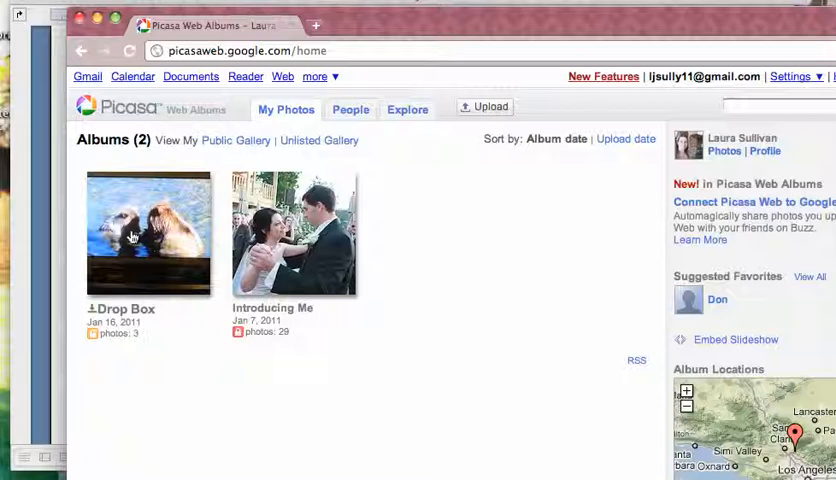
left_click(148, 233)
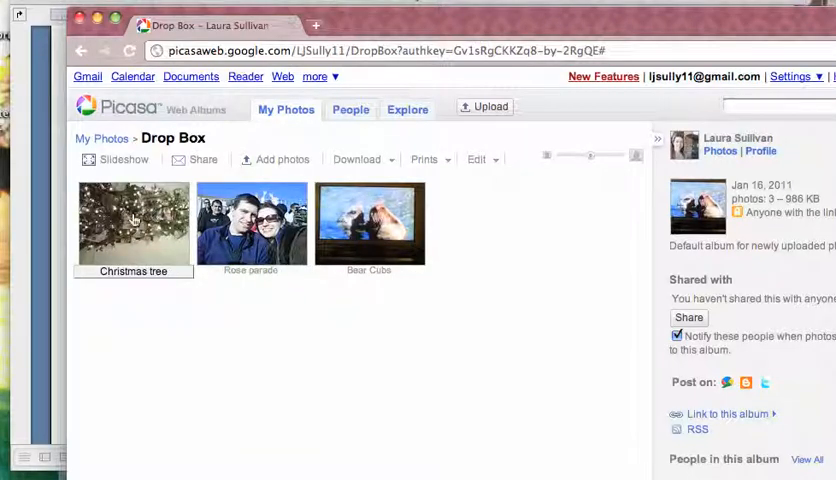
Step: Open the sideways Christmas tree photo and rotate it upright
left_click(133, 222)
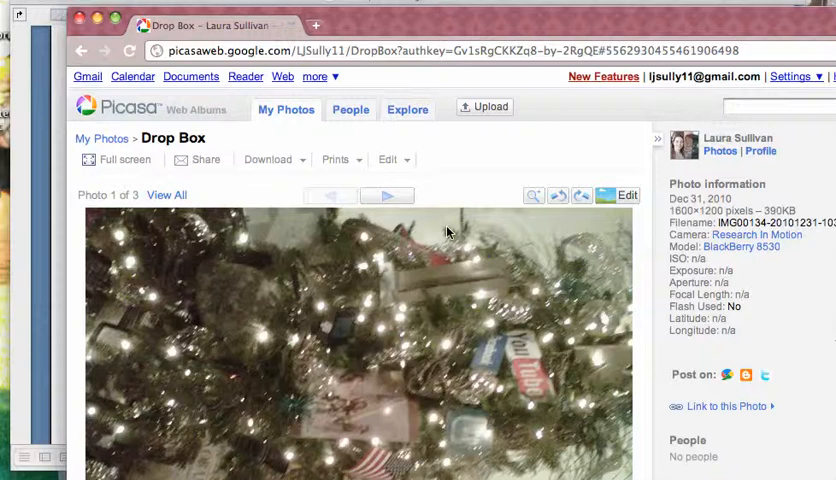
scroll("down", 3)
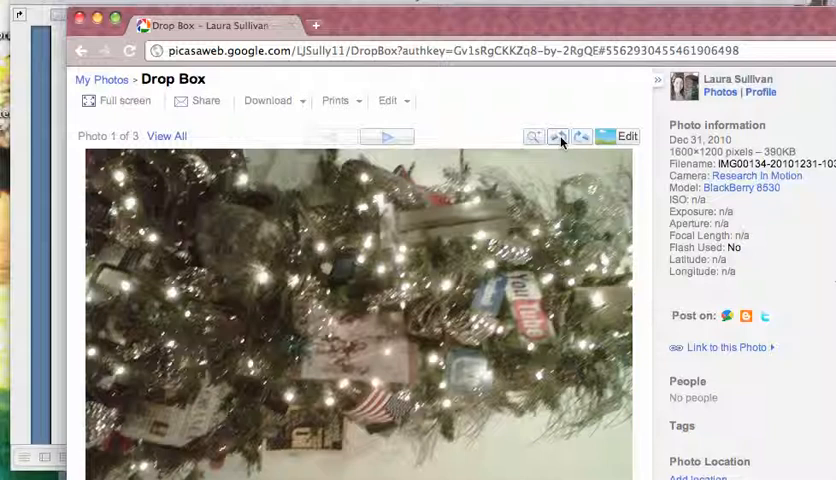
left_click(557, 136)
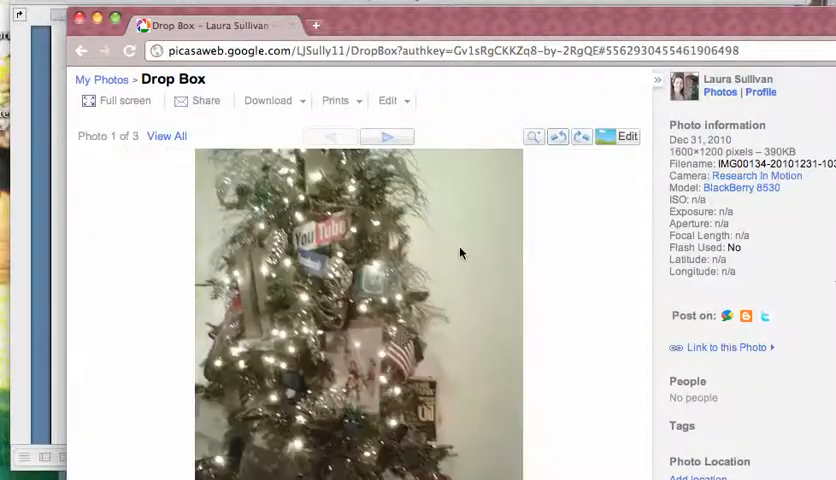
scroll("down", 3)
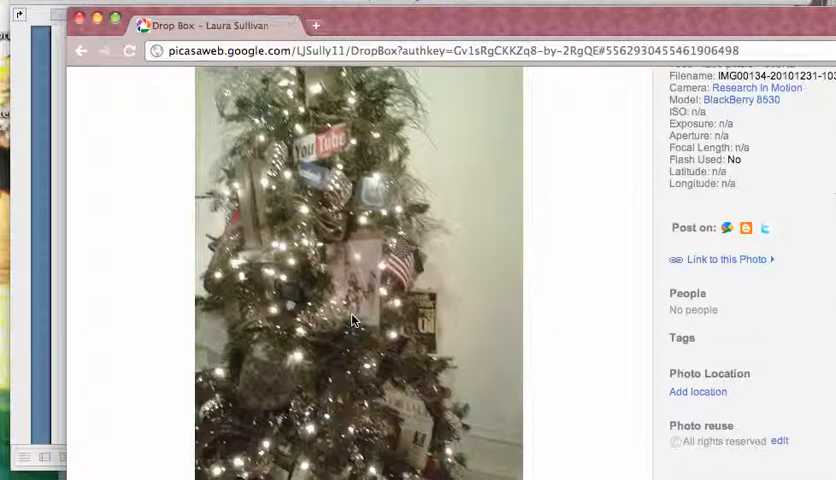
scroll("down", 3)
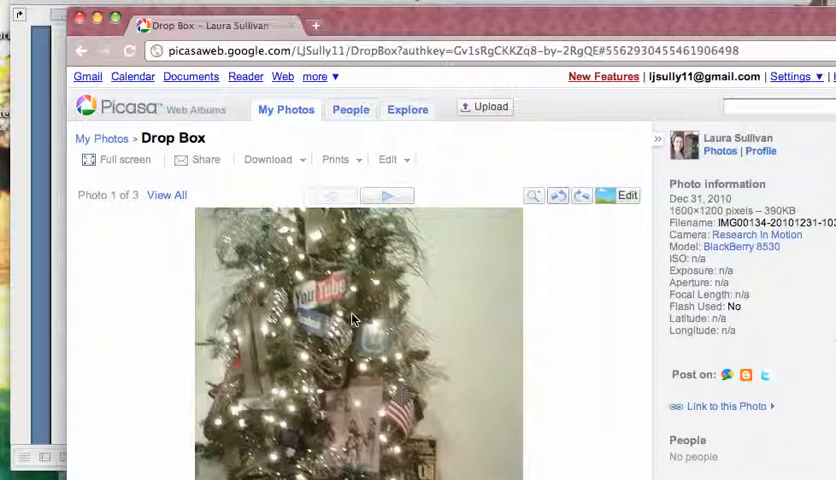
mouse_move(623, 295)
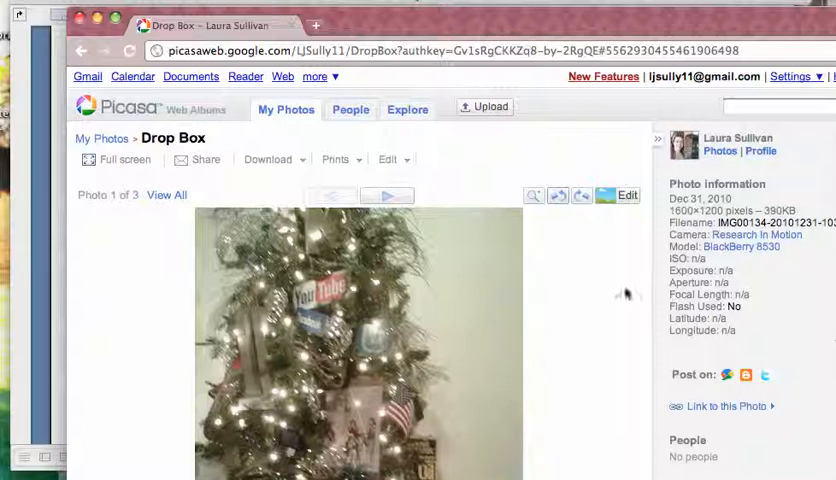